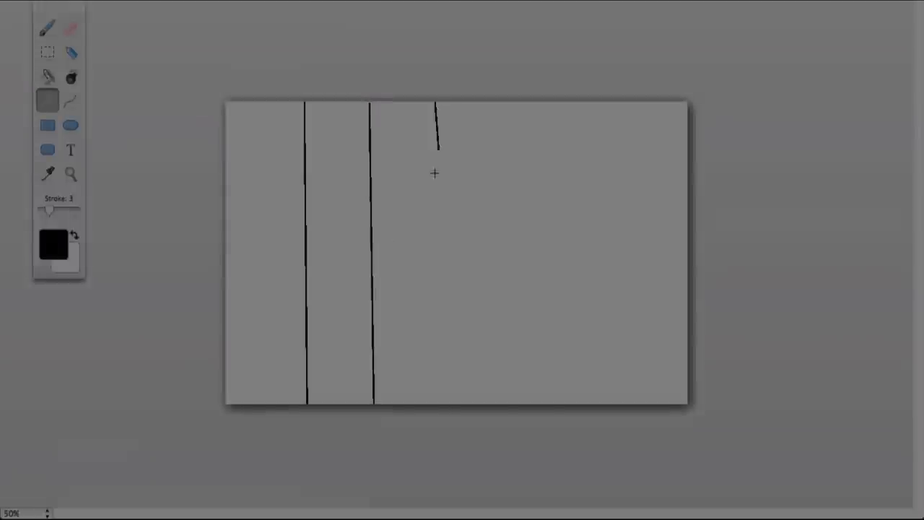
- Draw a vertical grid line down the canvas to complete the 6x5 grid
{"action": "left_click_drag", "start_coordinate": [436, 109], "coordinate": [517, 402]}
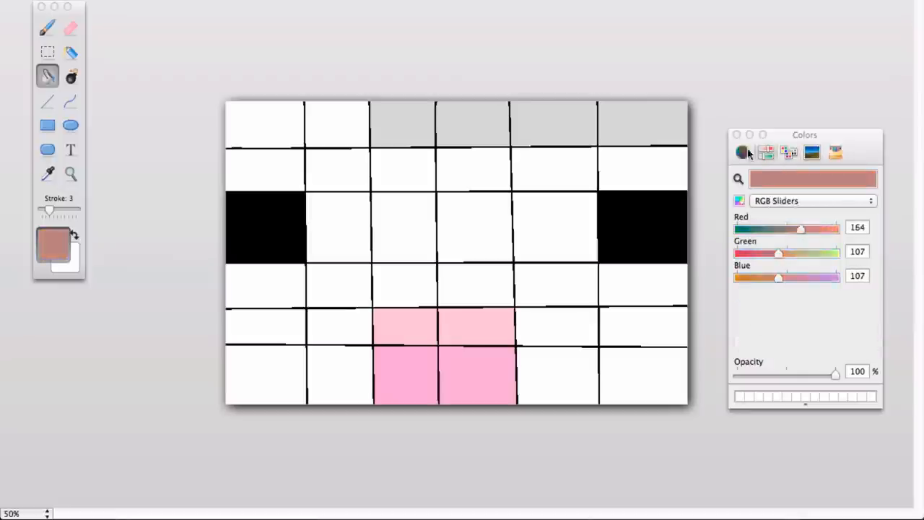
- Fill the second-row face squares with tan and a remaining corner square light gray
{"action": "left_click", "coordinate": [742, 153]}
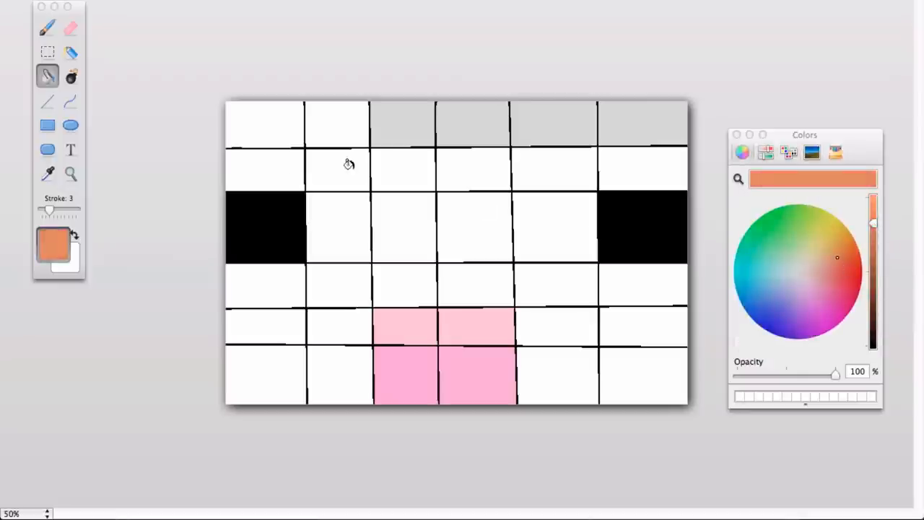
{"action": "left_click", "coordinate": [812, 153]}
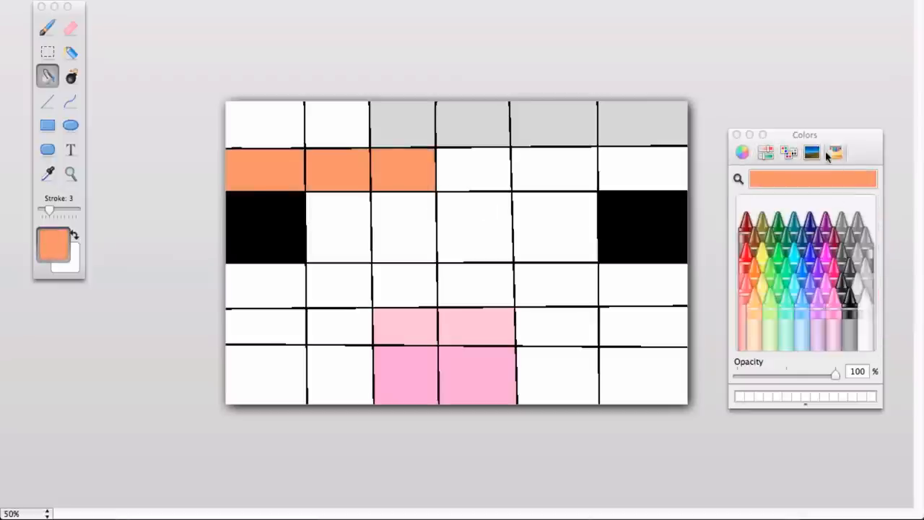
{"action": "left_click", "coordinate": [811, 153]}
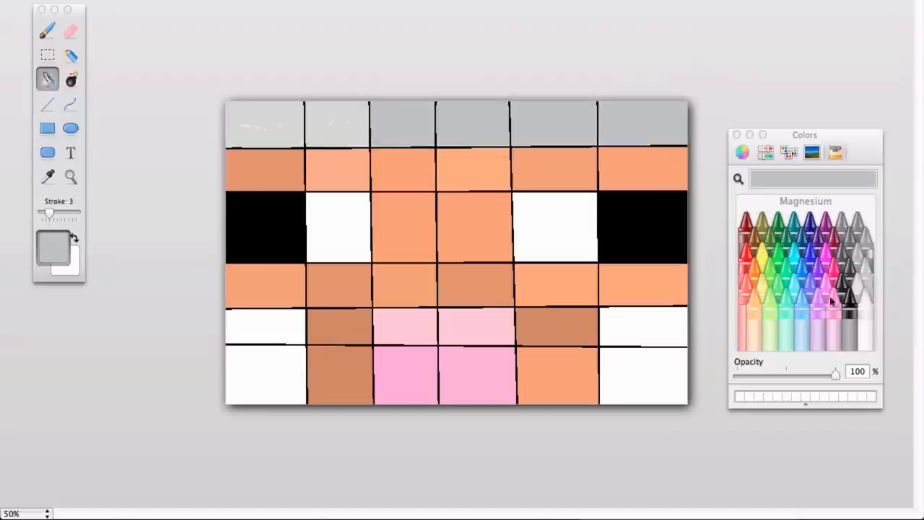
{"action": "left_click", "coordinate": [834, 303]}
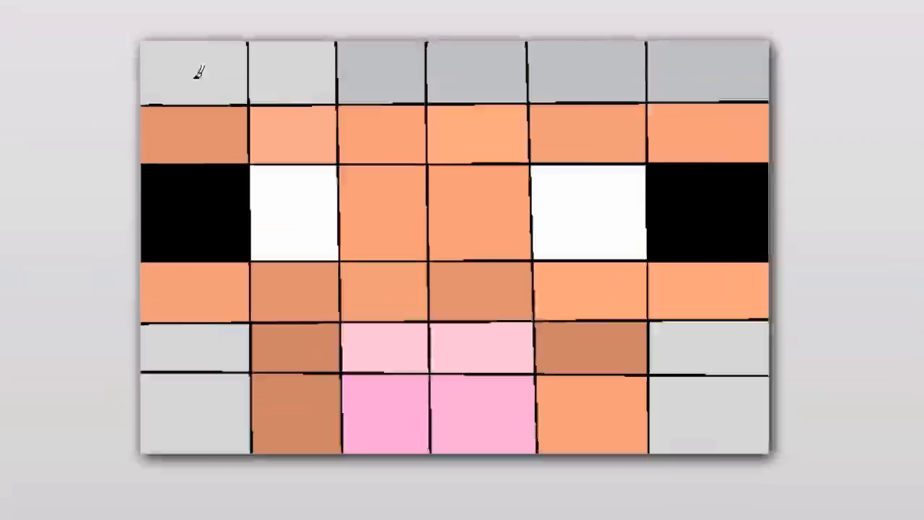
{"action": "mouse_move", "coordinate": [690, 333]}
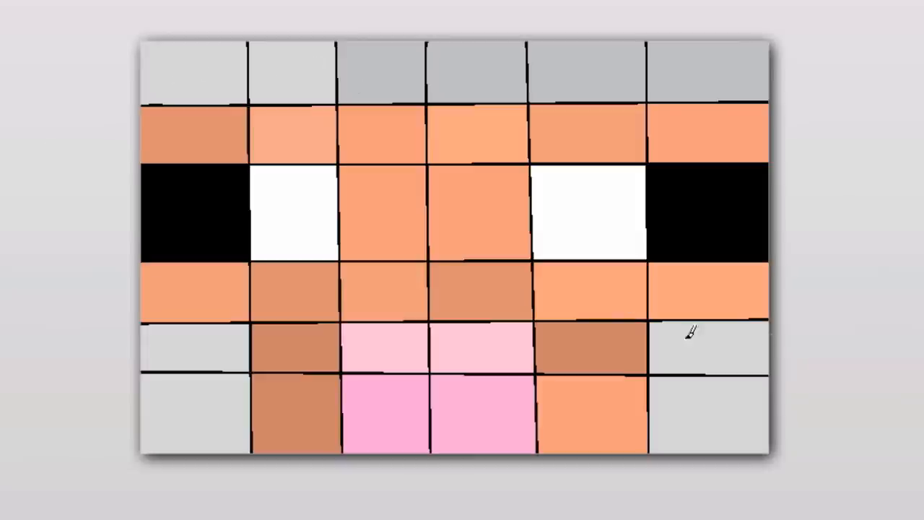